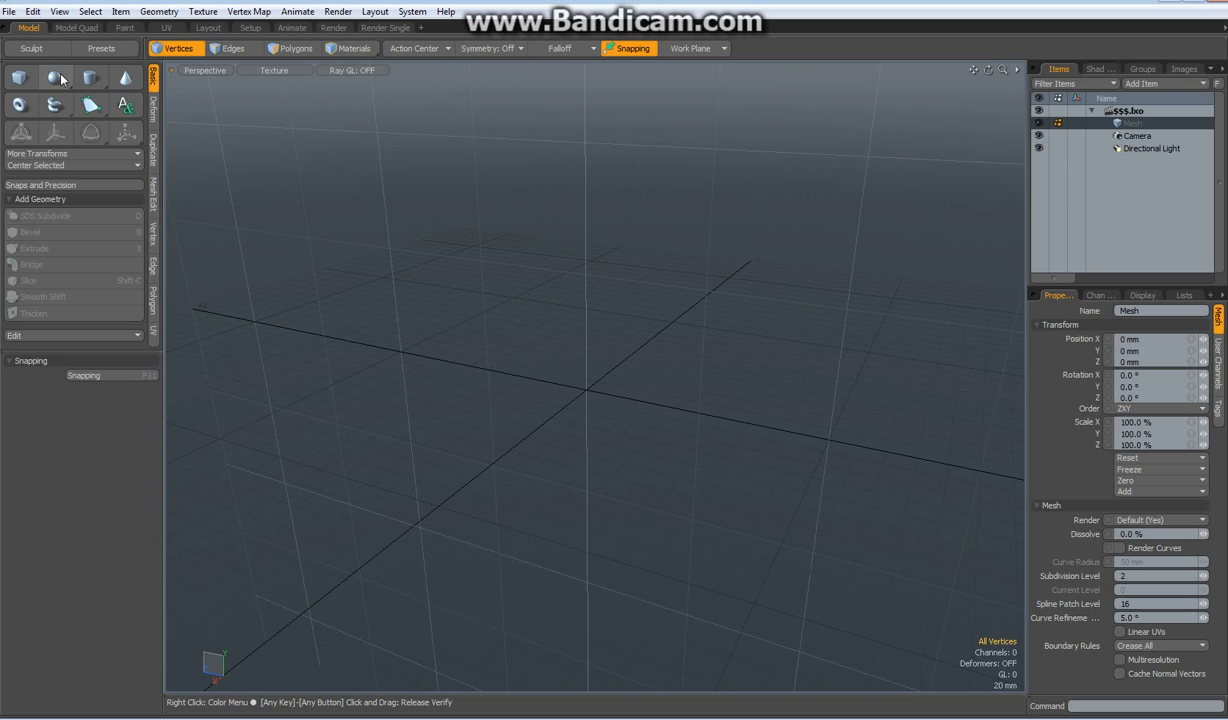
- Create a Sphere primitive at the origin with Sphere Mode set to Tesselation (triangles)
click(56, 78)
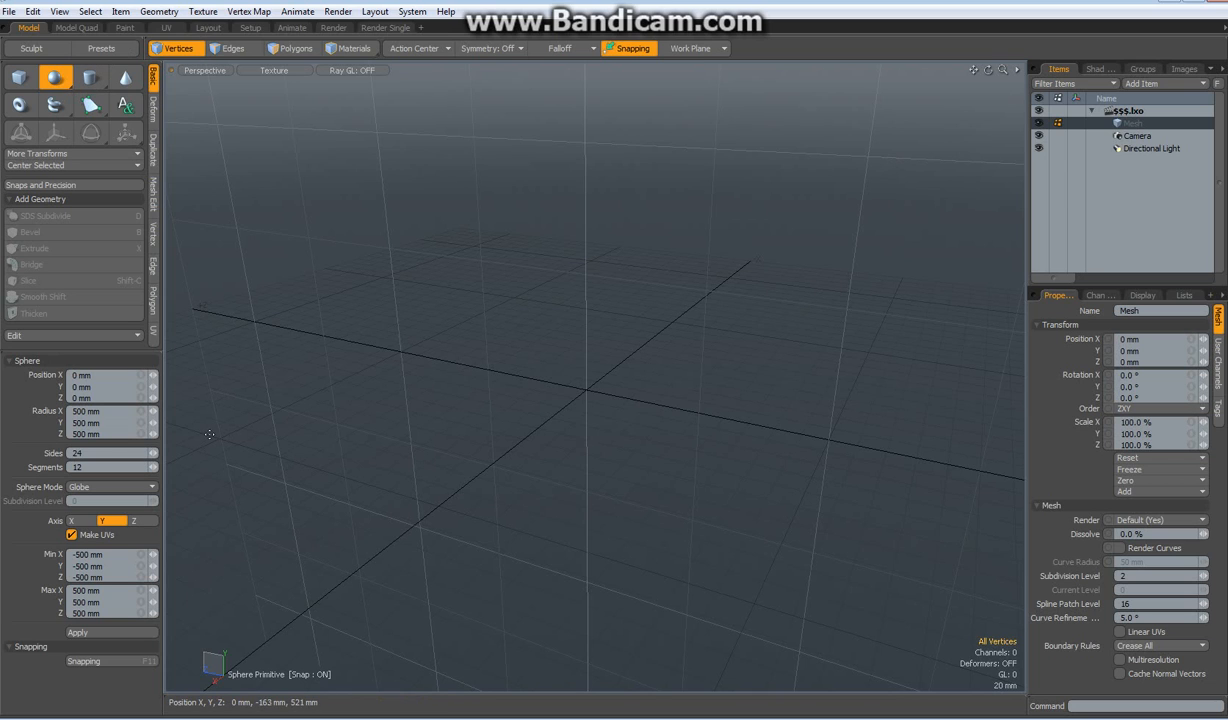
click(110, 488)
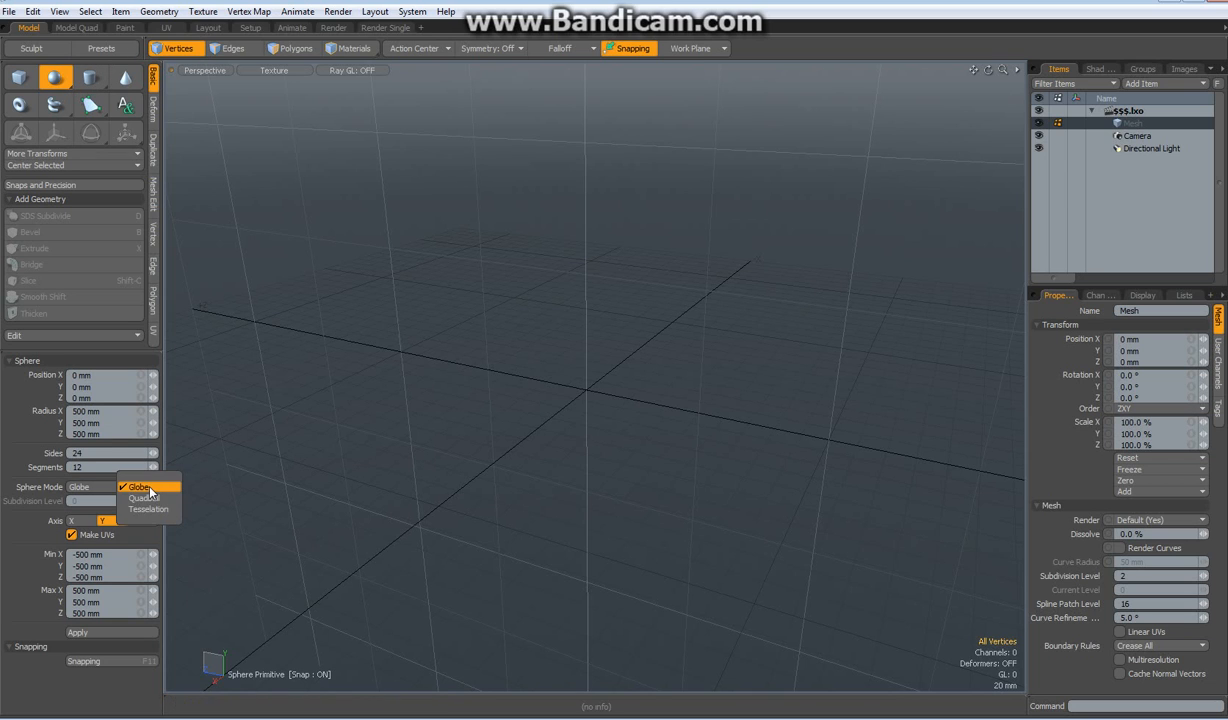
click(148, 510)
text(22)
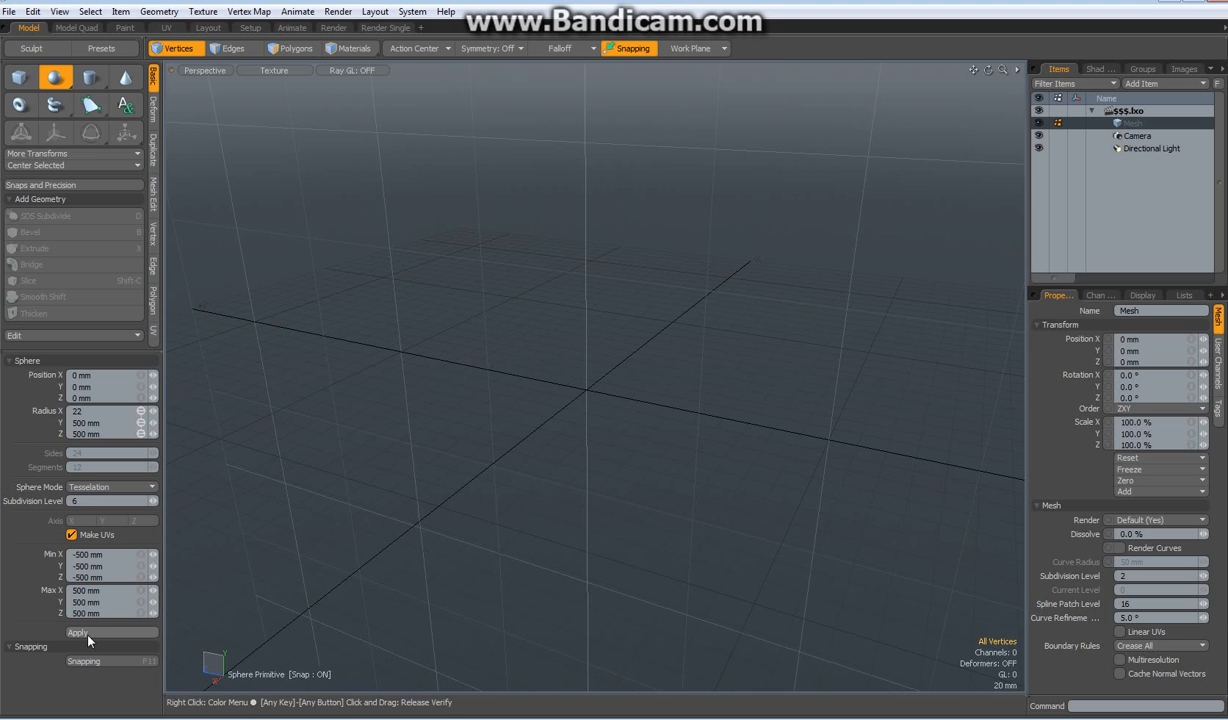
click(78, 632)
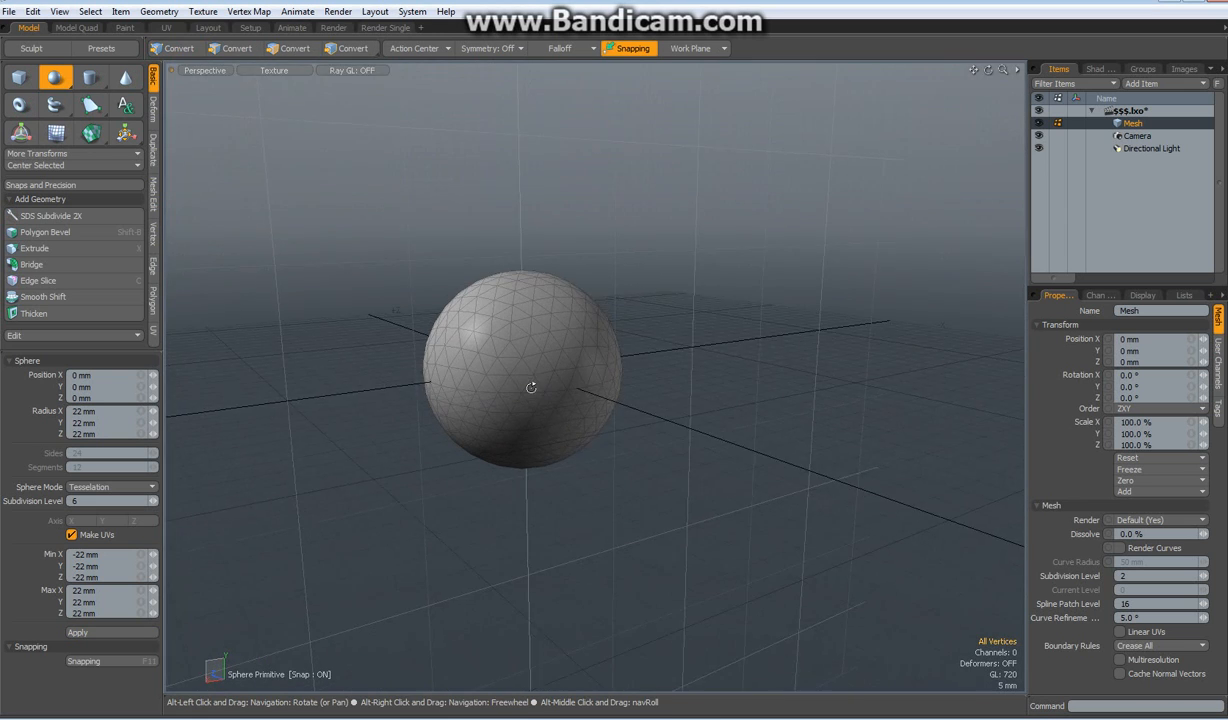
- Select all of the sphere's edges and store them as a selection set named 'temp'
click(178, 48)
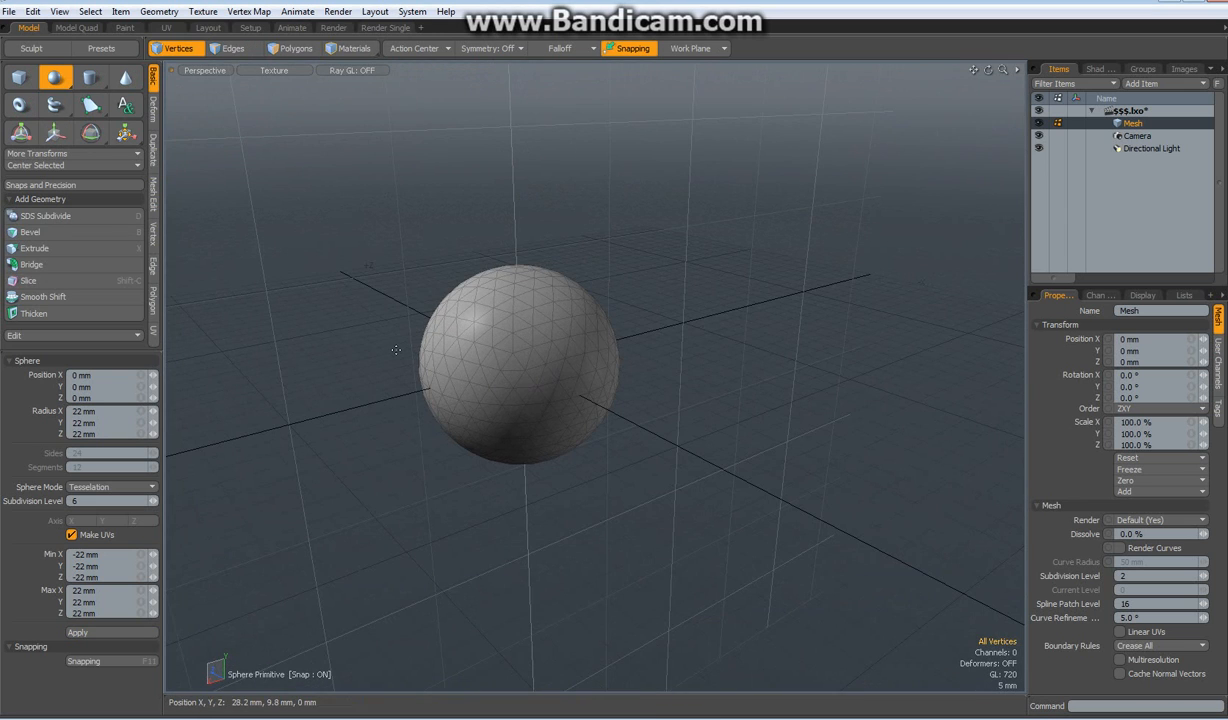
click(232, 48)
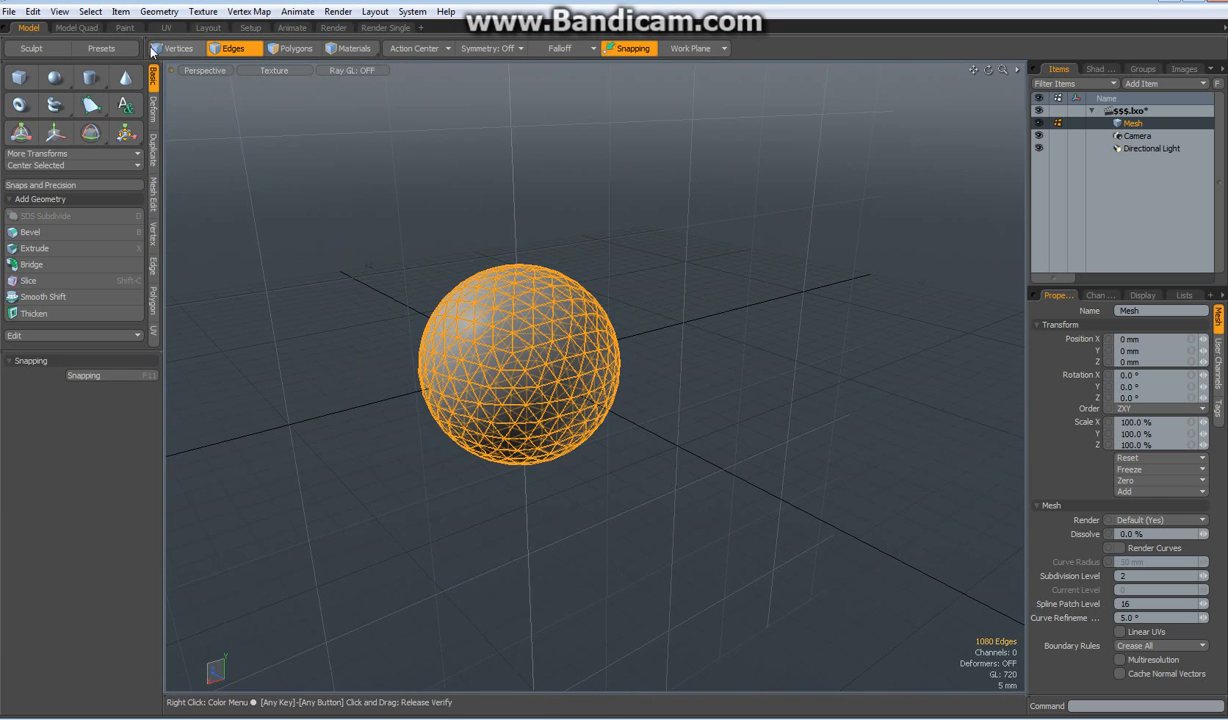
click(90, 12)
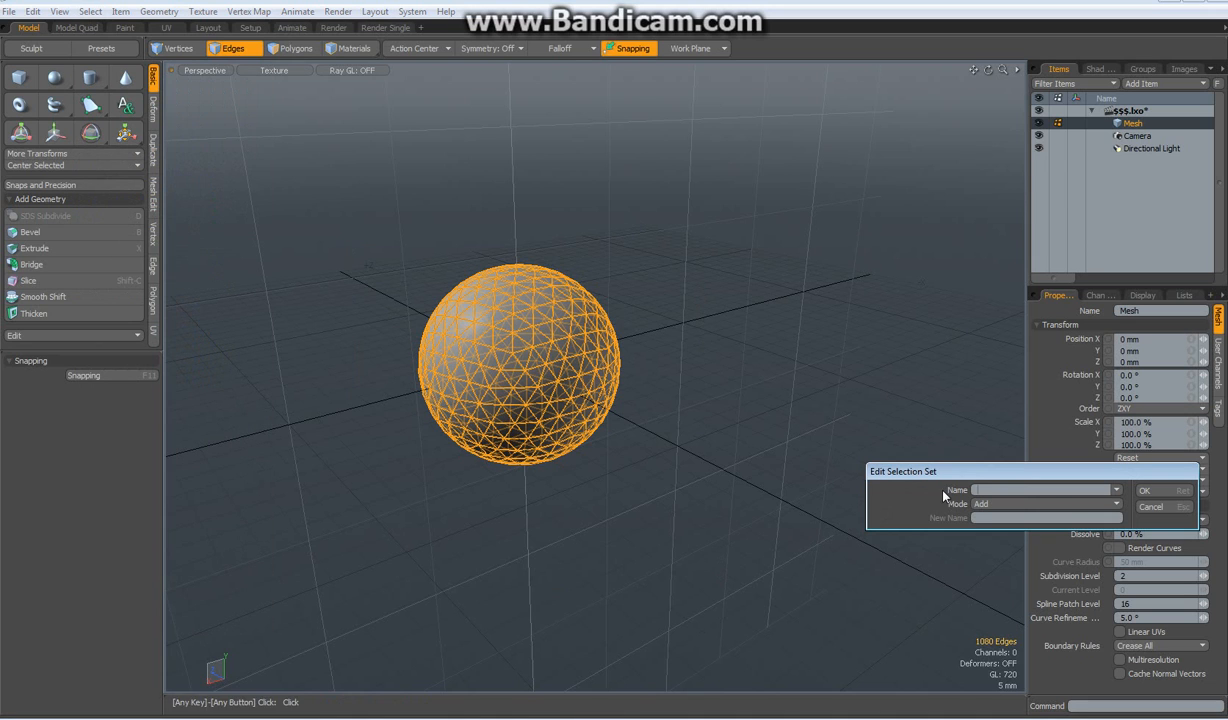
click(1040, 490)
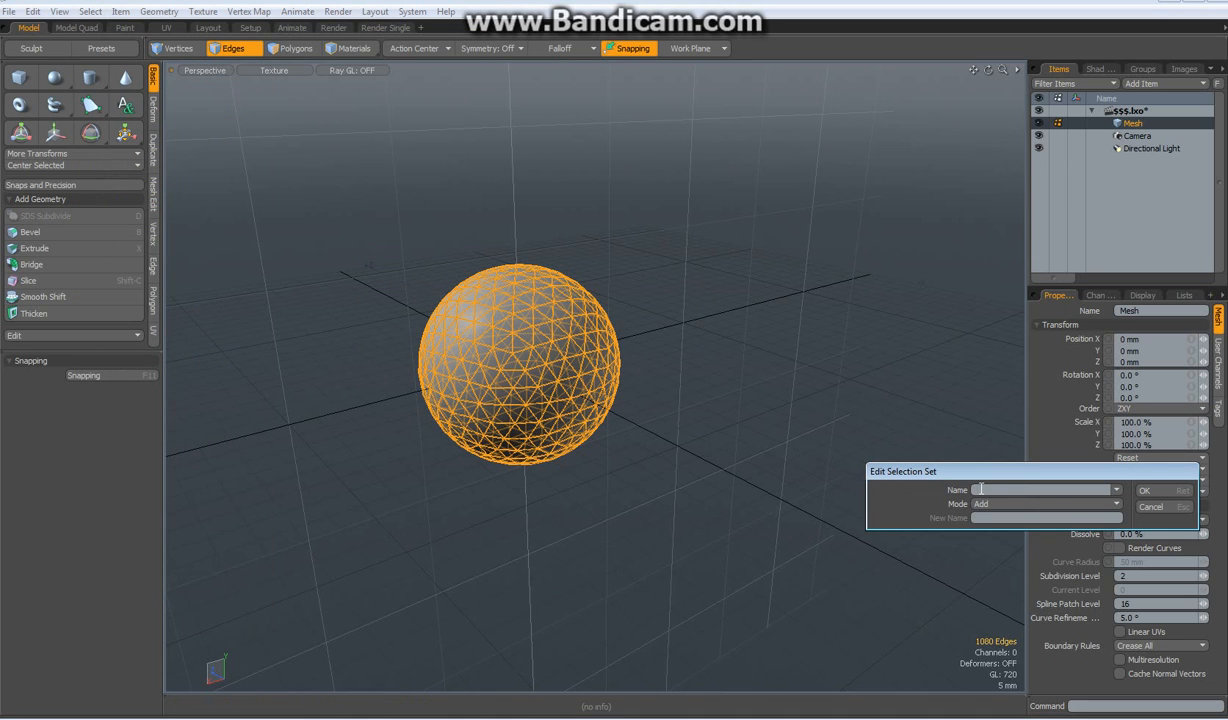
text(tem)
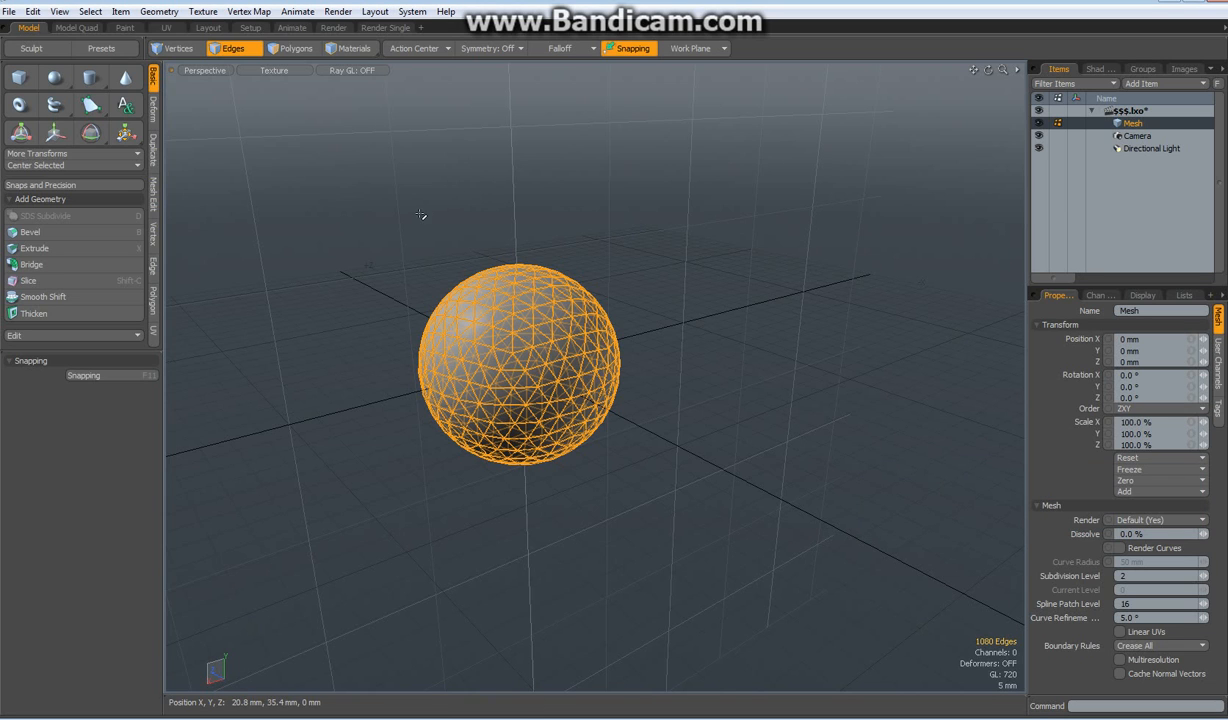
click(294, 48)
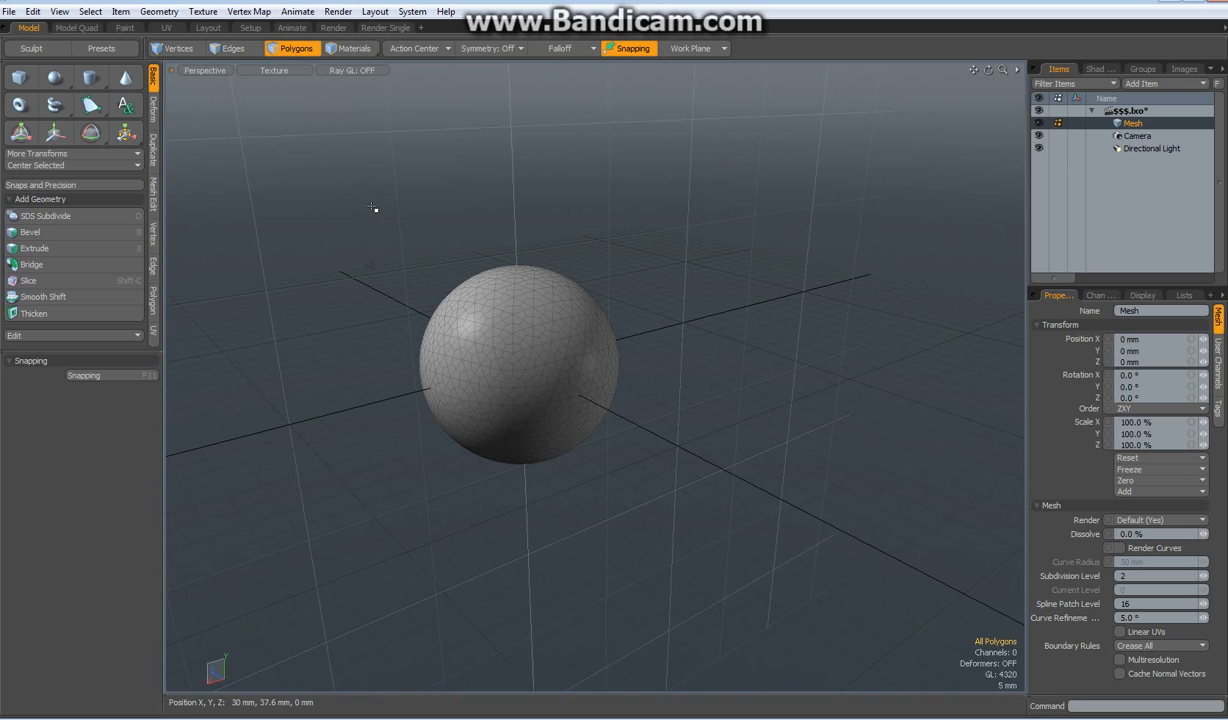
mouse_move(228, 160)
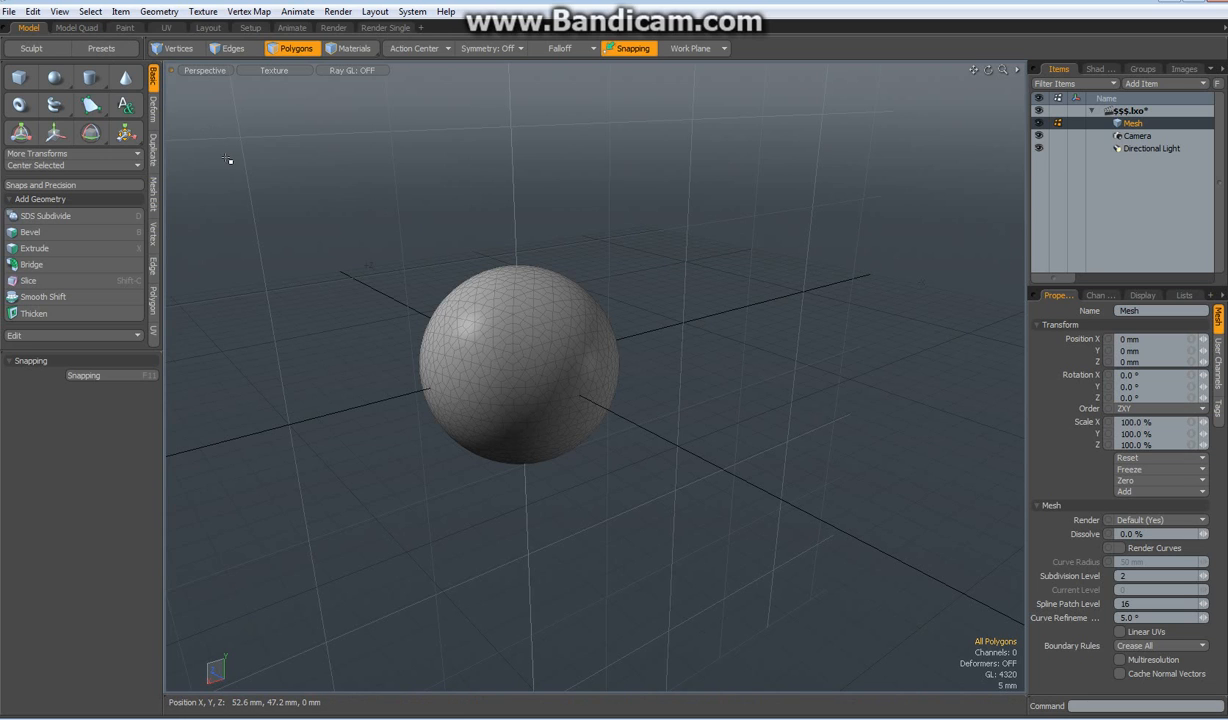
- Subdivide the sphere, delete the 'temp' edge set to form hexagonal cells, and select all faces
click(230, 48)
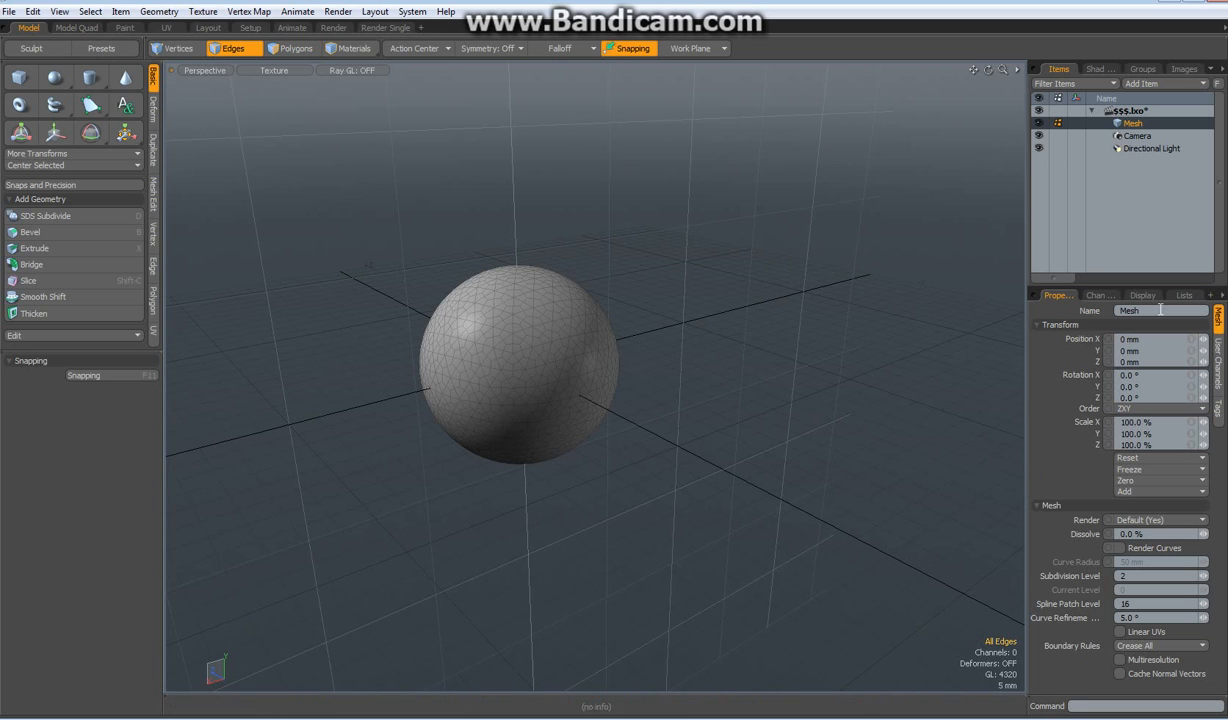
click(1184, 296)
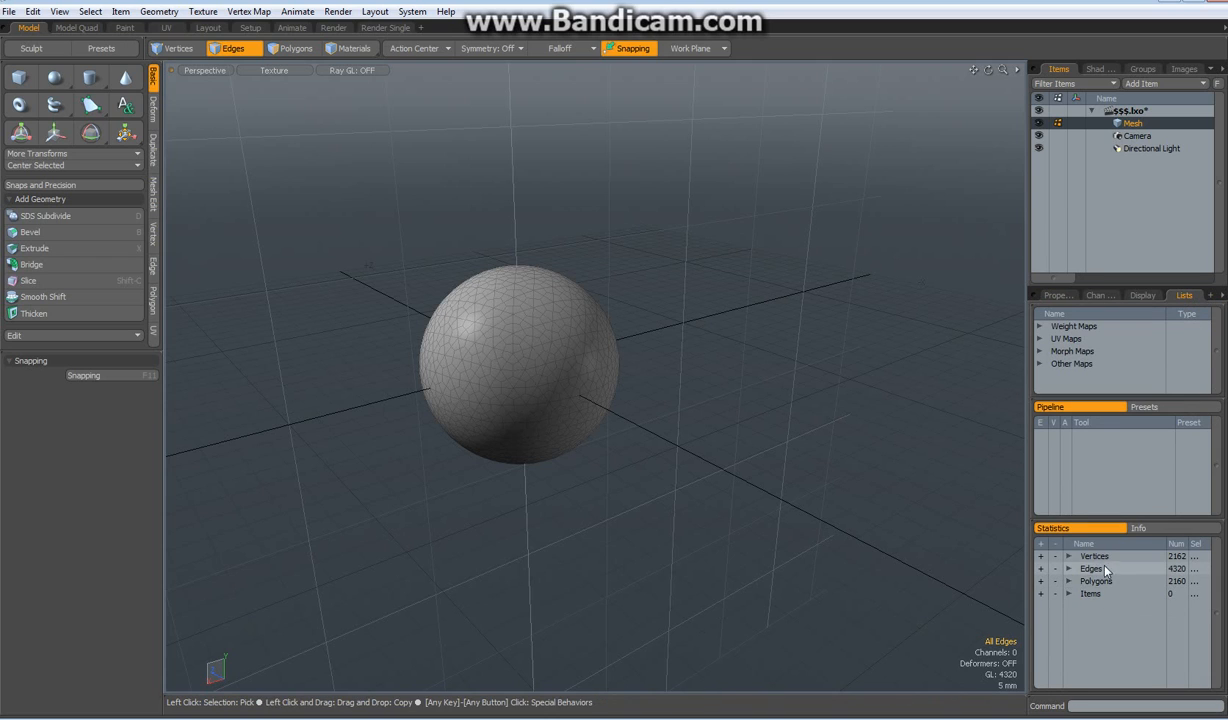
click(1068, 568)
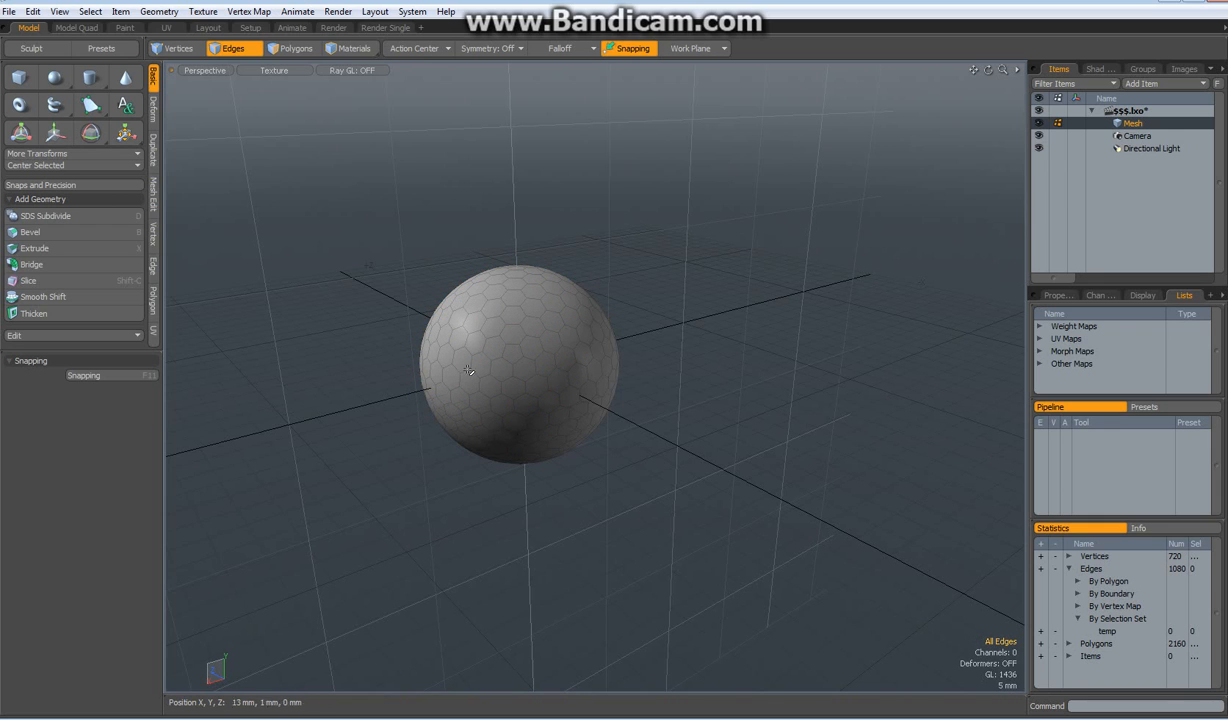
click(294, 48)
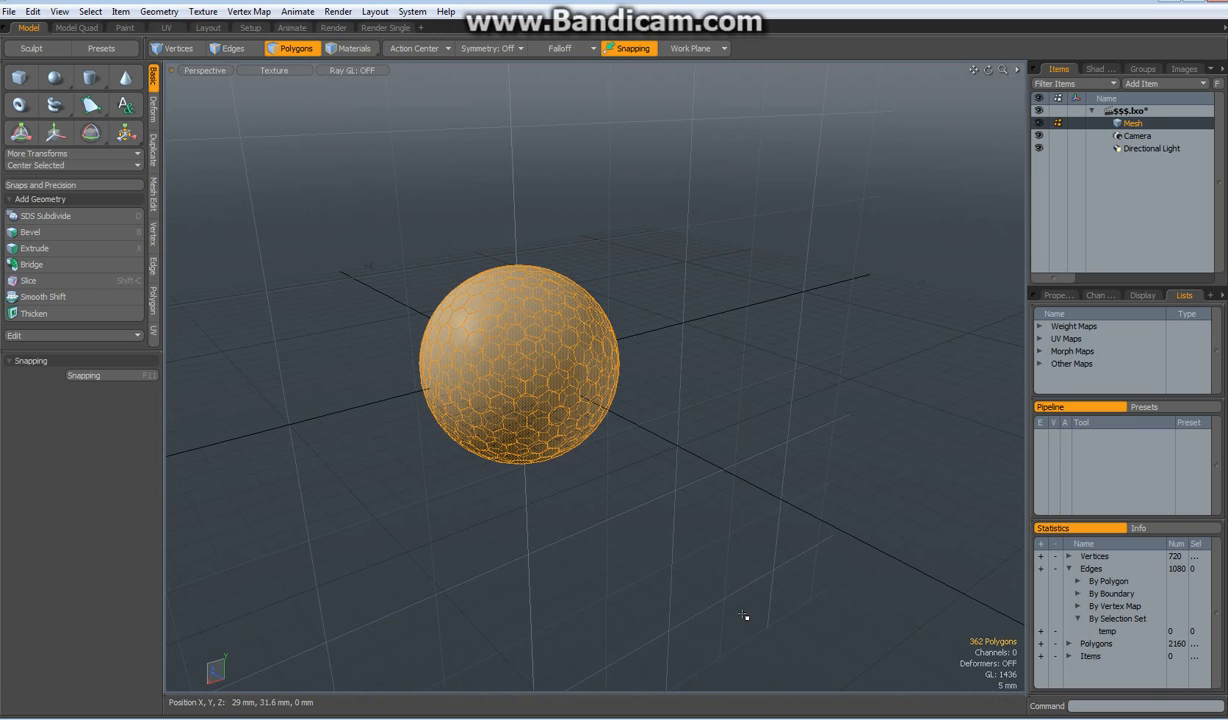
mouse_move(276, 278)
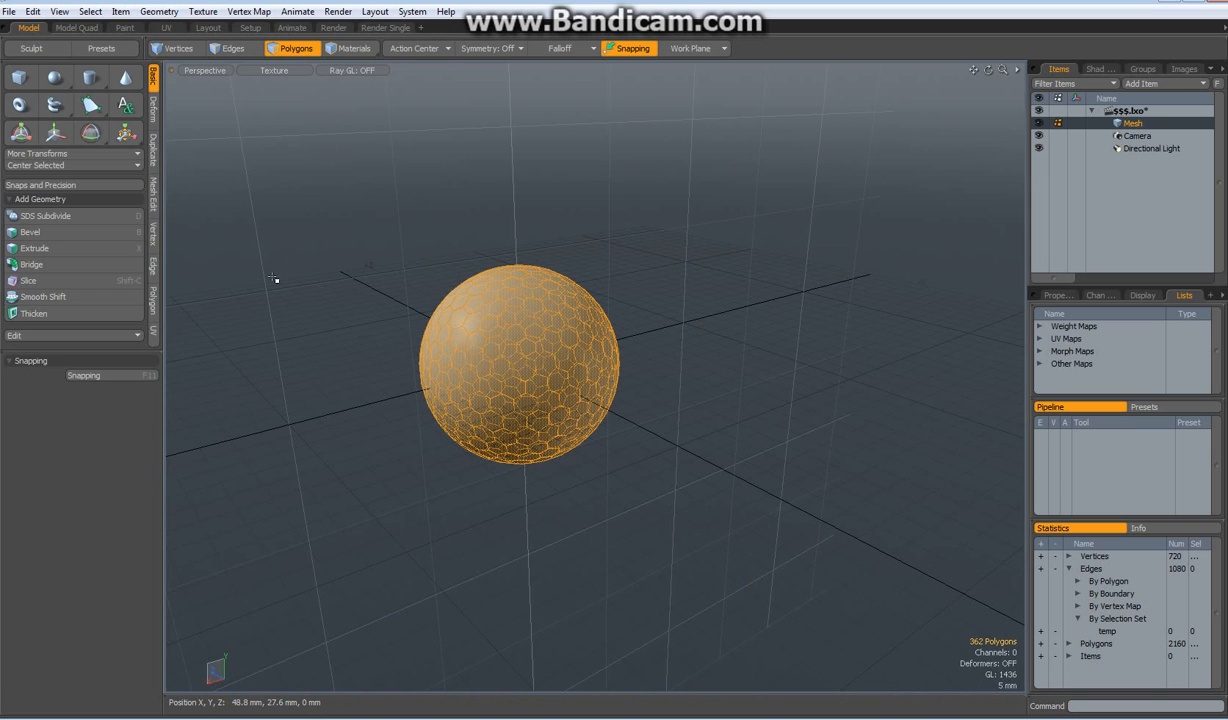
- Bevel all honeycomb faces with Inset .6 and Shift -.5 to recess each cell into a dimple
click(30, 232)
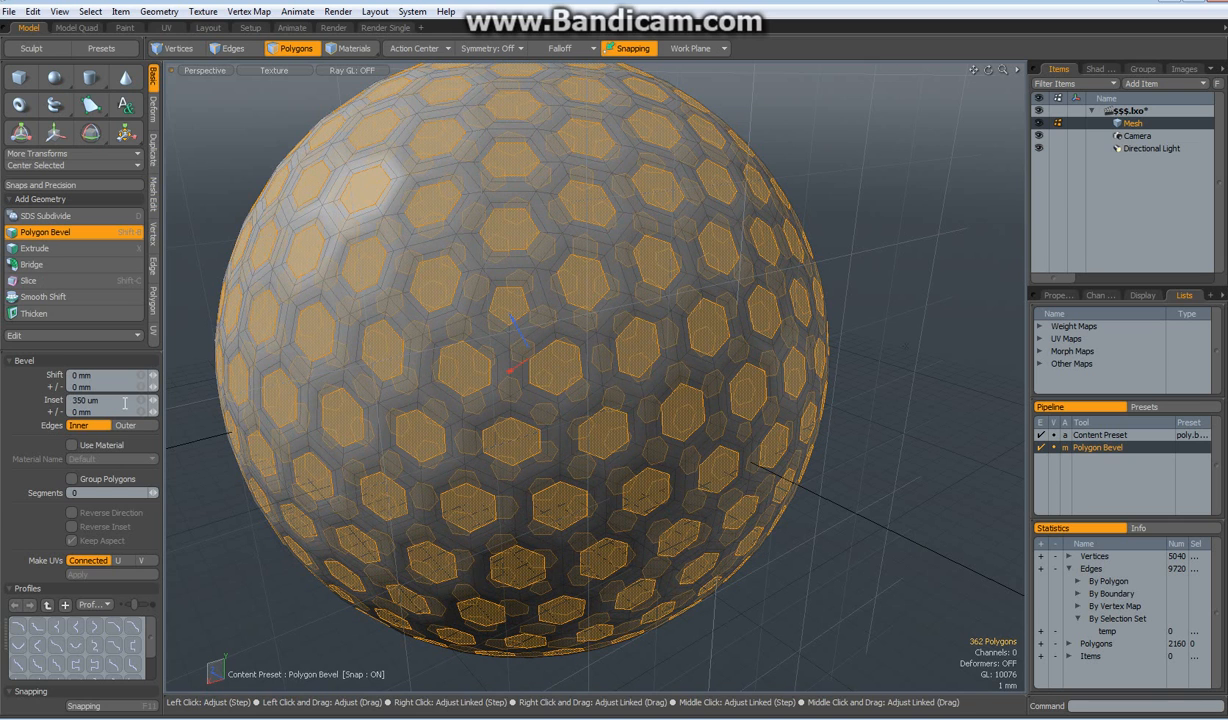
text(.6)
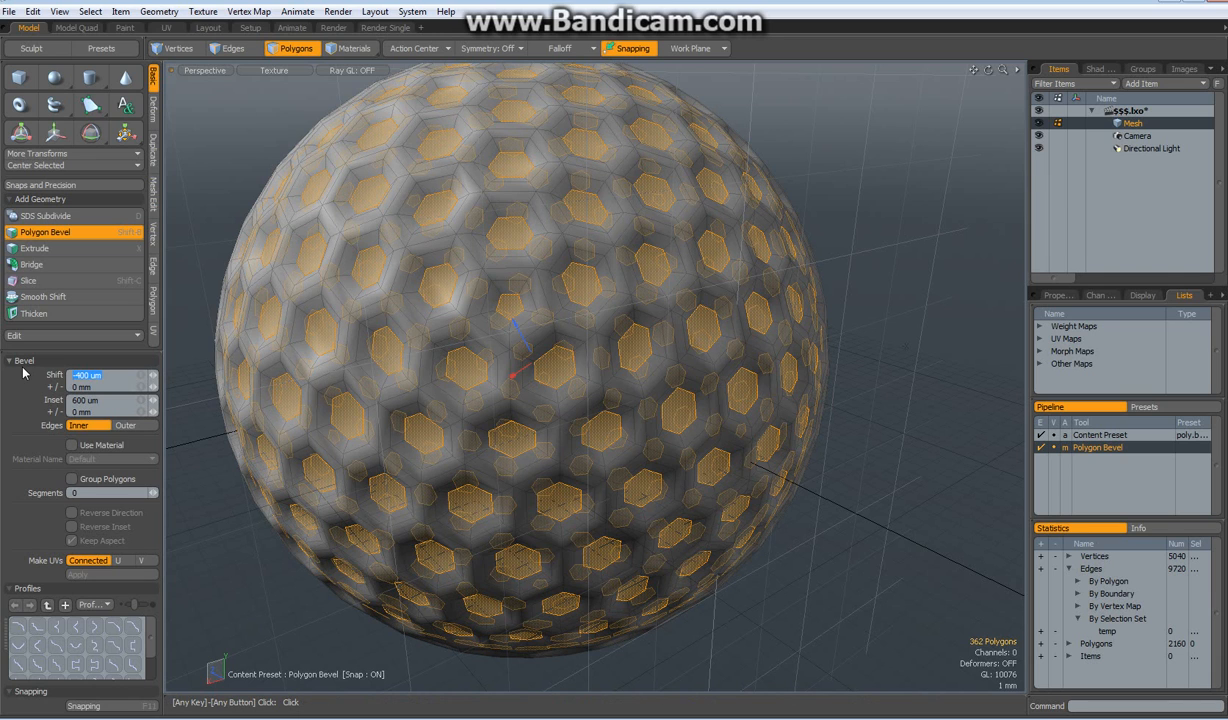
text(-.5)
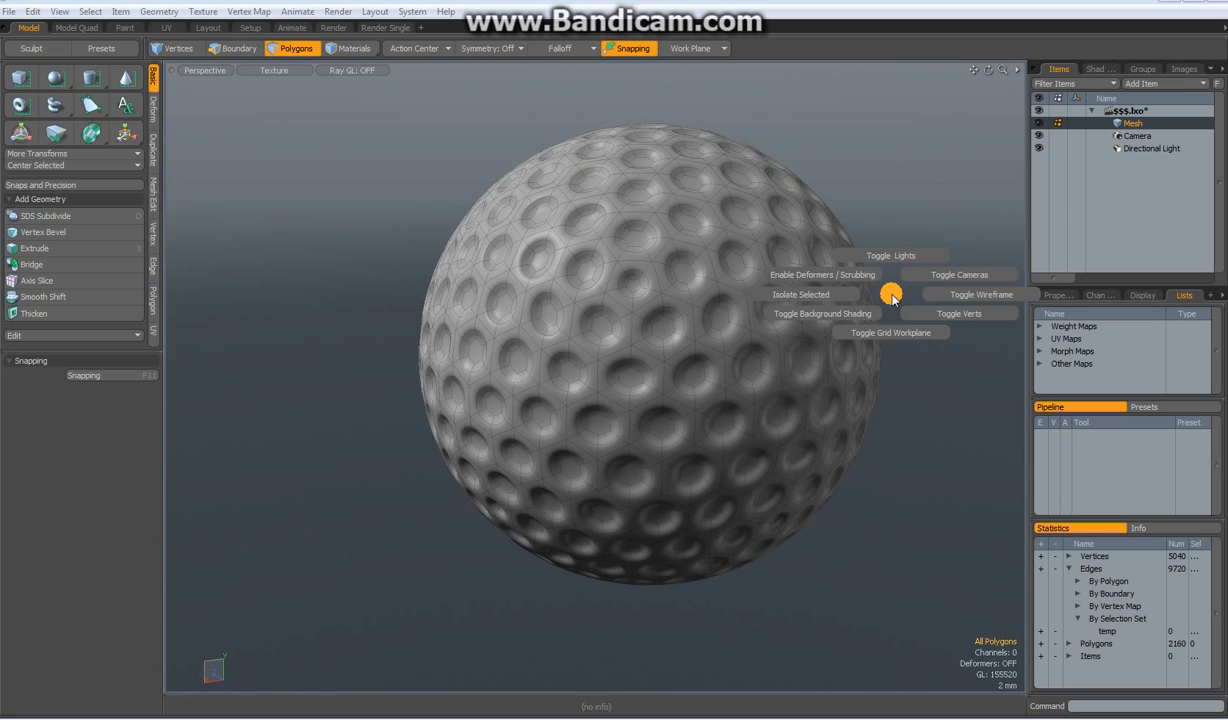
mouse_move(944, 302)
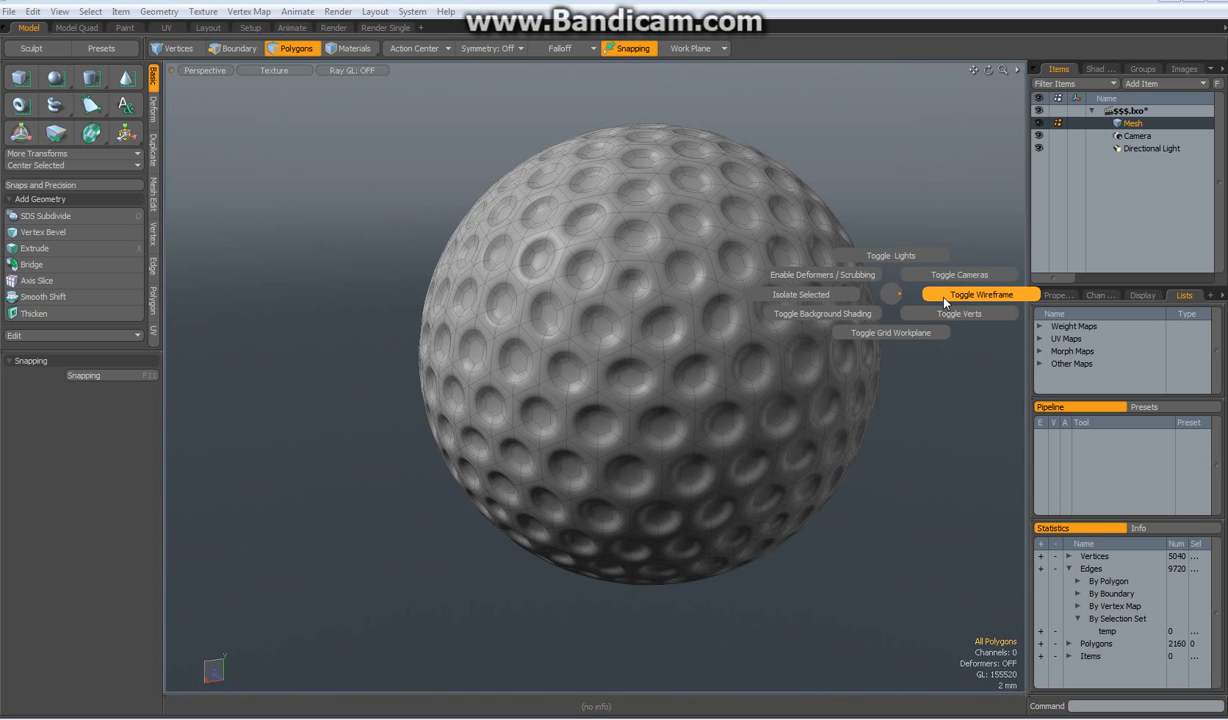
- Hide the wireframe overlay to show the smooth subdivided golf ball
click(980, 294)
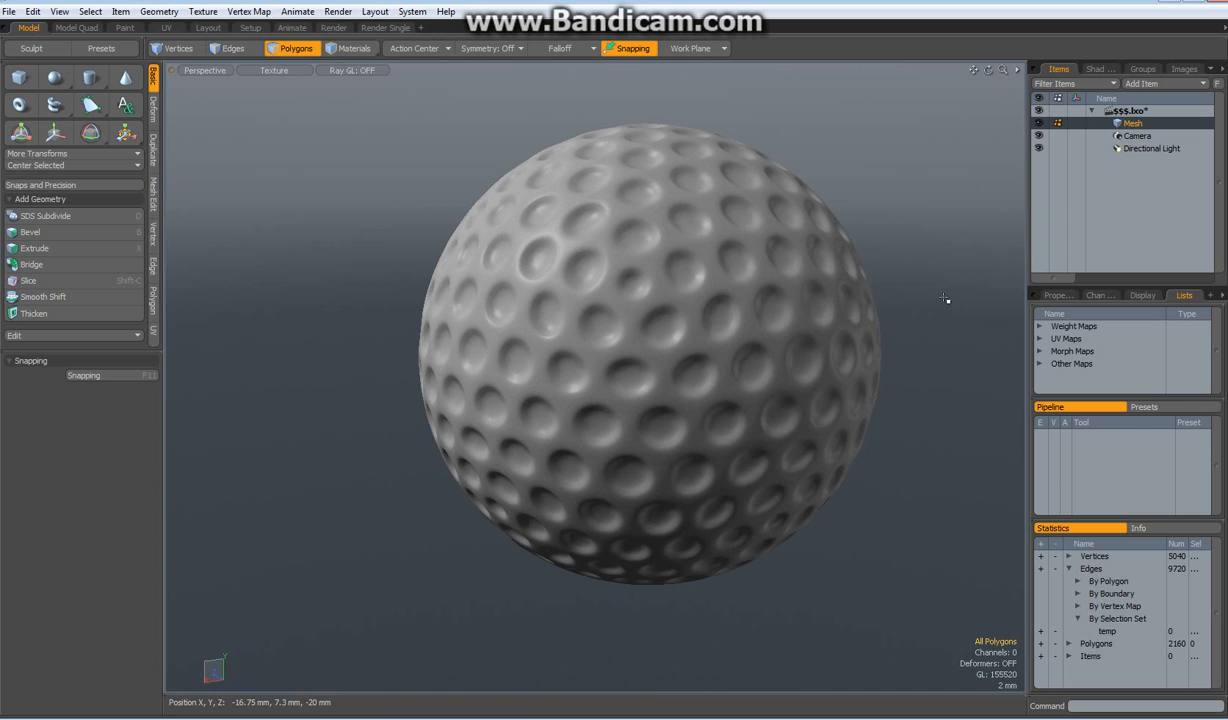